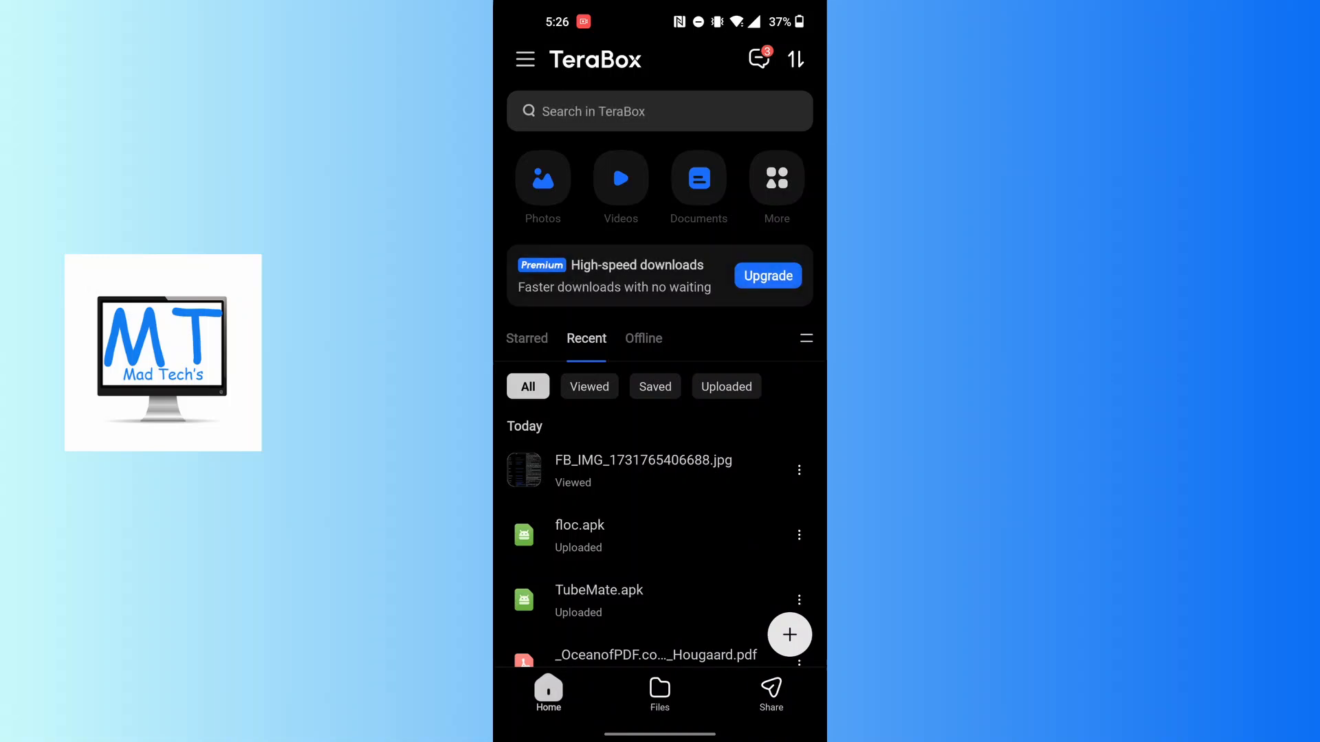
# Open the TeraBox side menu showing account storage and app features.
pyautogui.click(525, 58)
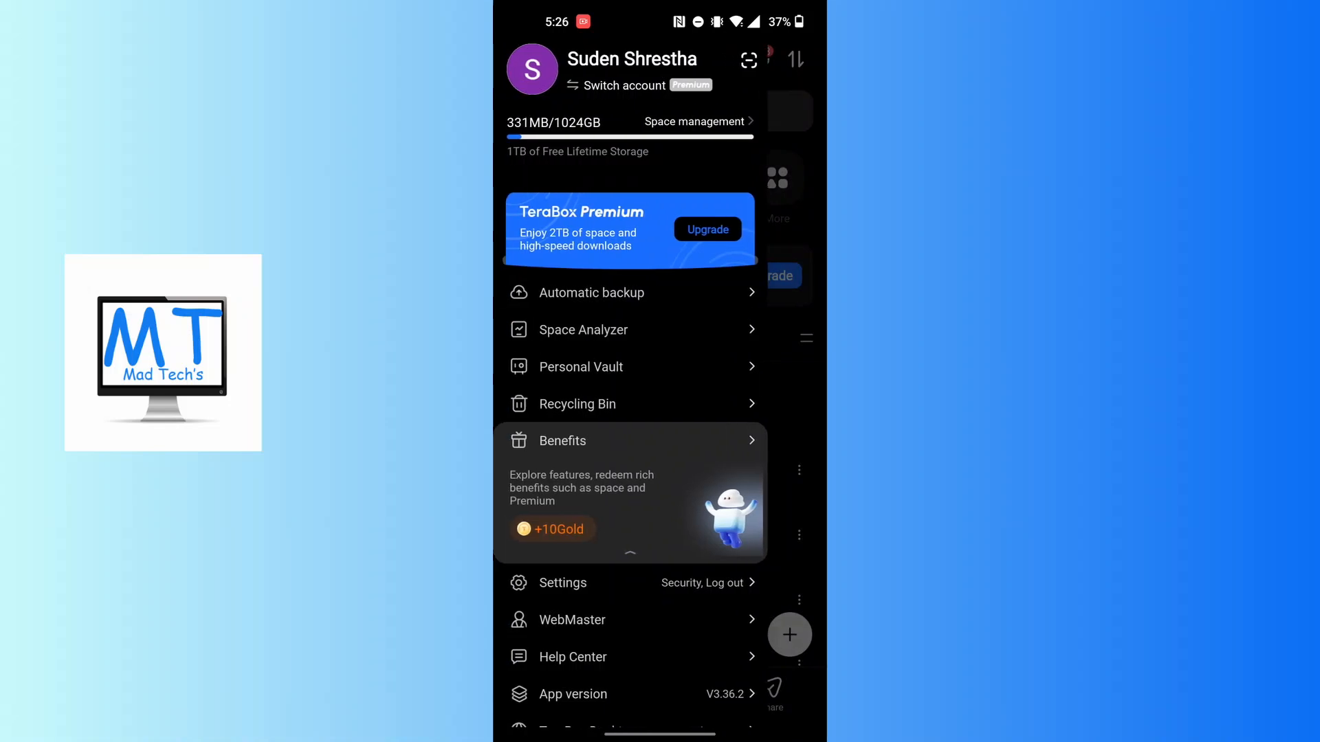
# Open Space Analyzer, showing phone storage and the Clean option for backed-up media.
pyautogui.click(583, 330)
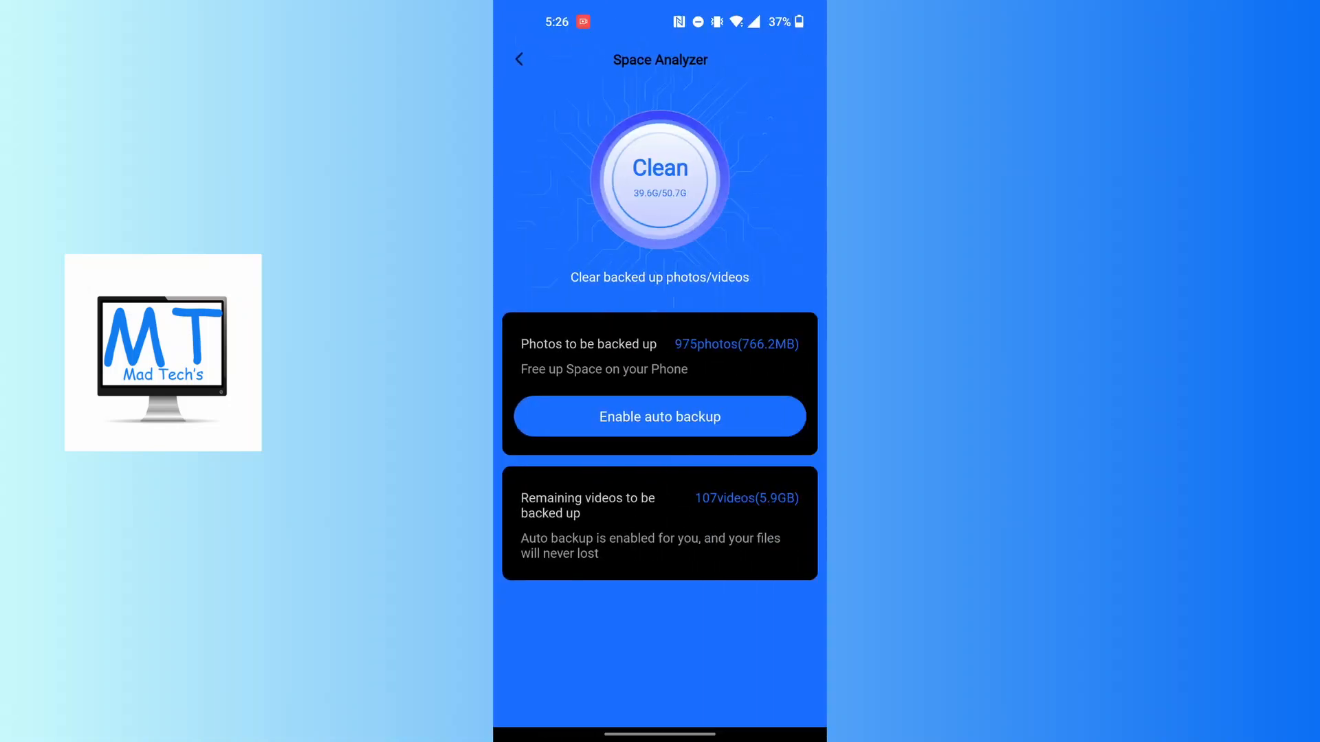